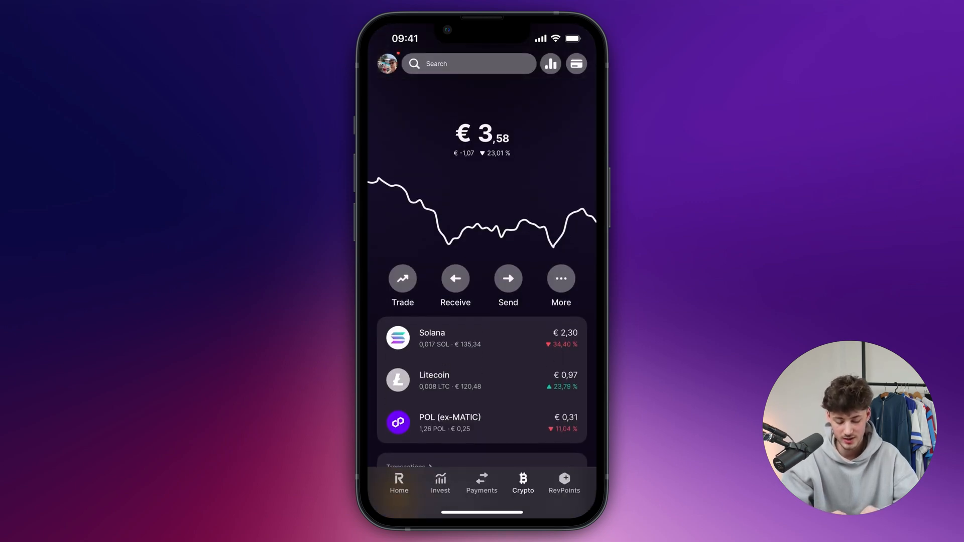
- Start a crypto send and browse the supported coins list under the Wallet tab, down to ZRX
left_click(508, 279)
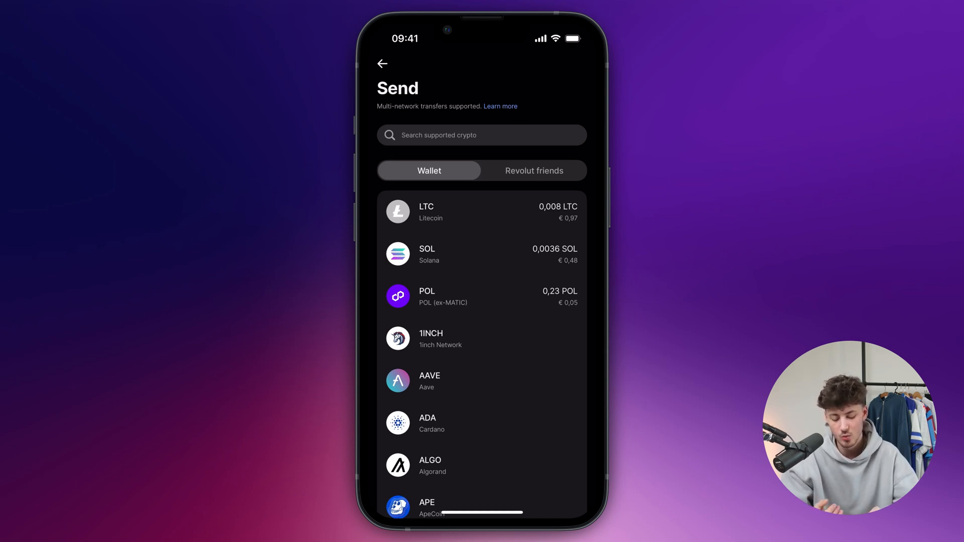
scroll("down", 3)
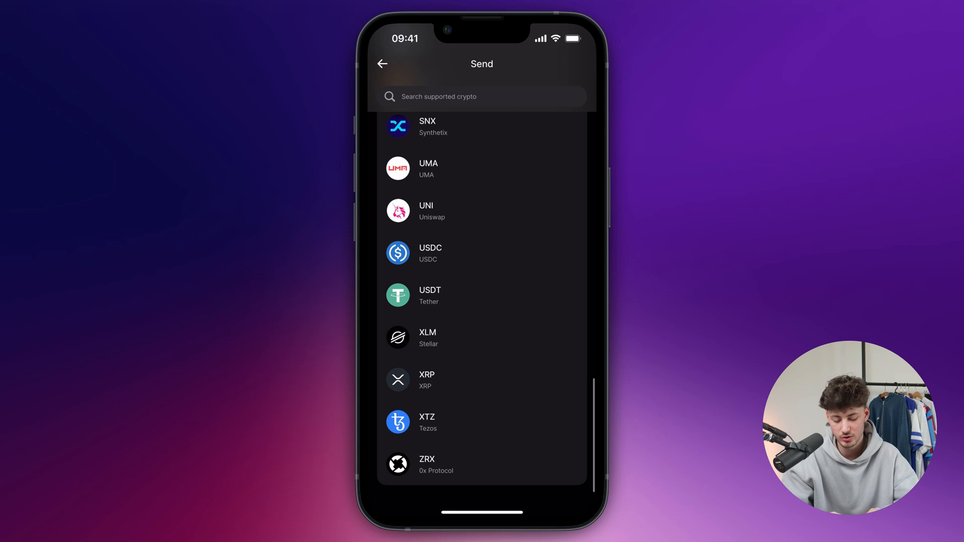
scroll("down", 3)
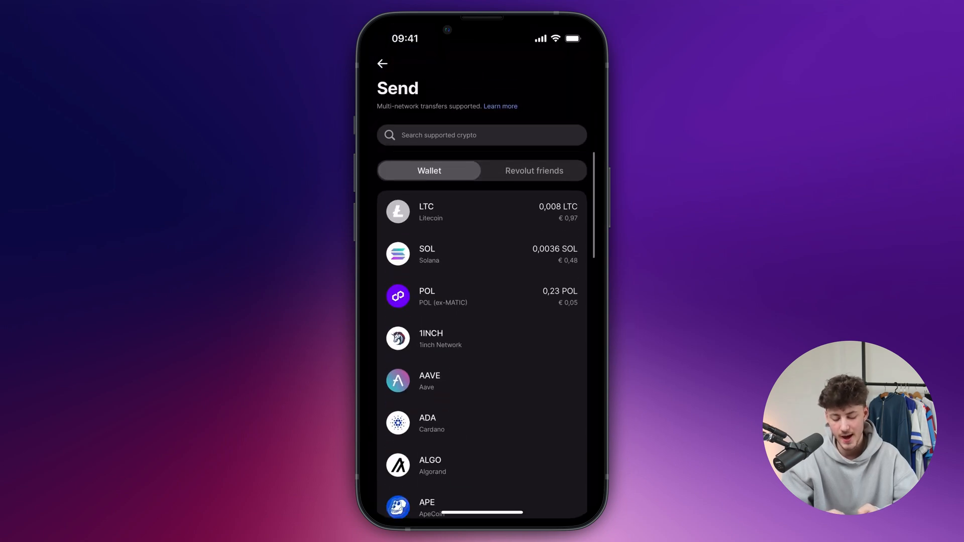